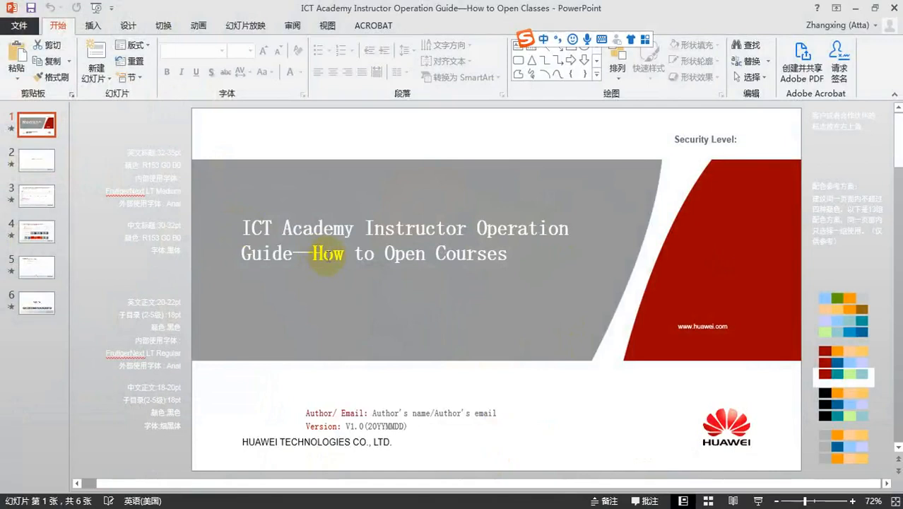
Step: Leave the PowerPoint guide and open Course Management from the Huawei Talent user centre
click(37, 161)
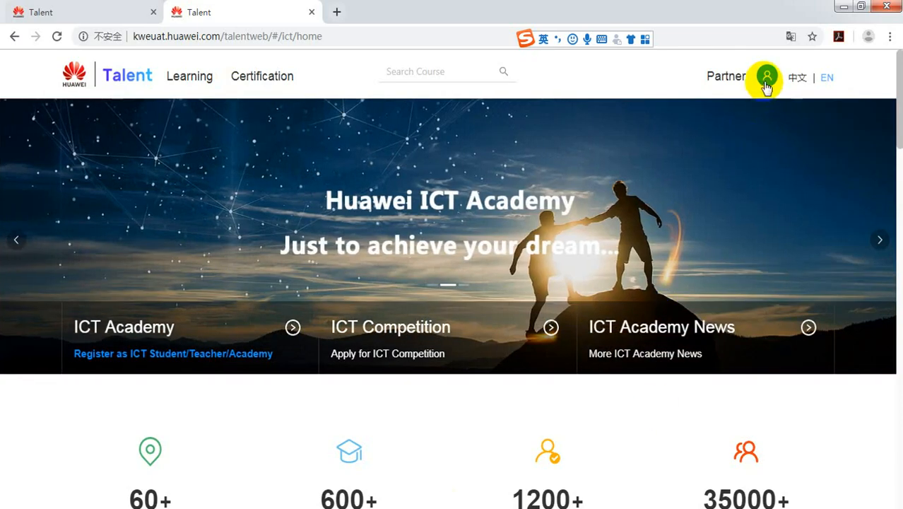
click(766, 75)
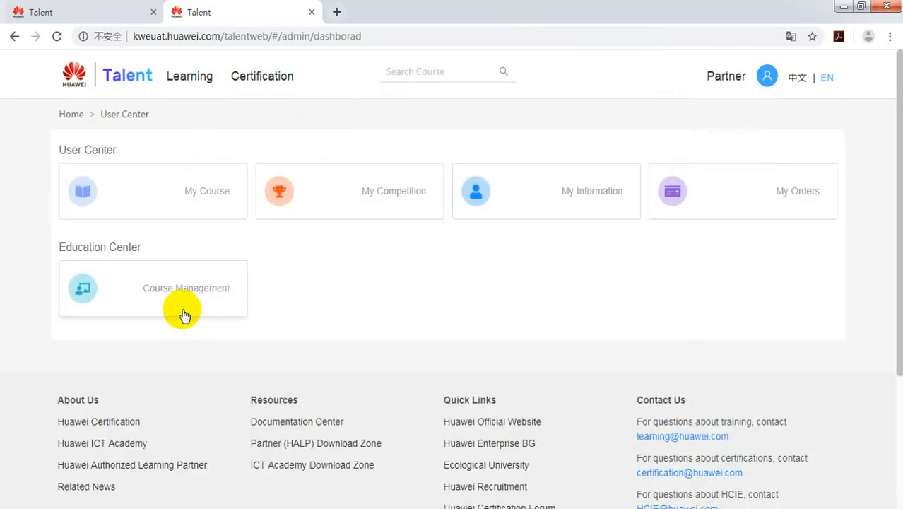
click(186, 288)
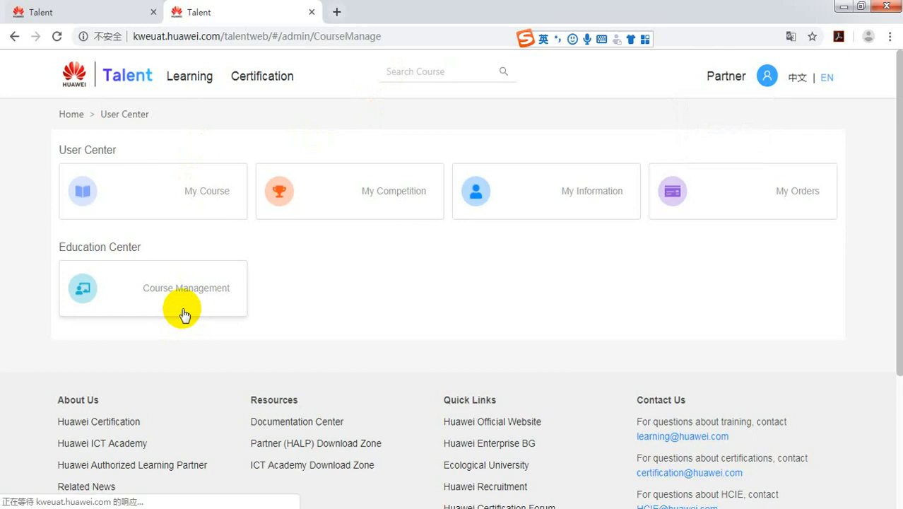
click(186, 288)
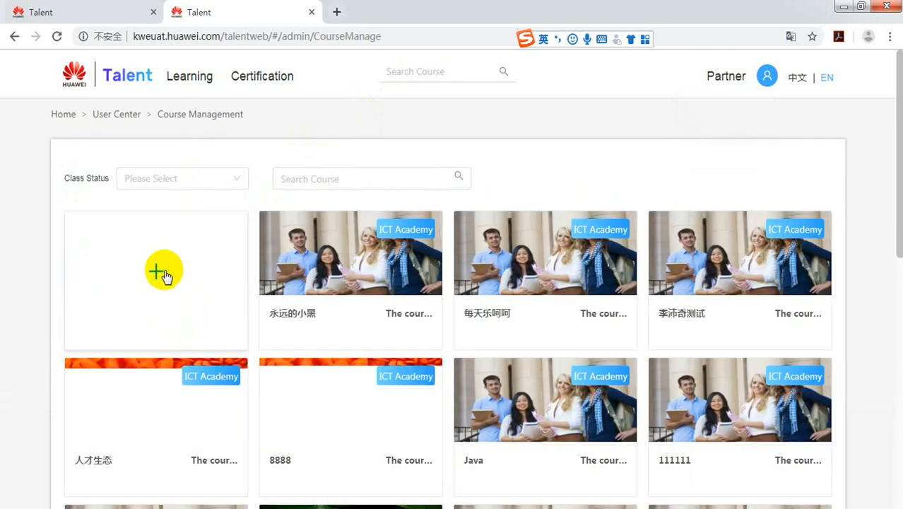
Step: Start a new class application from the + card and focus the Course Name field
click(163, 272)
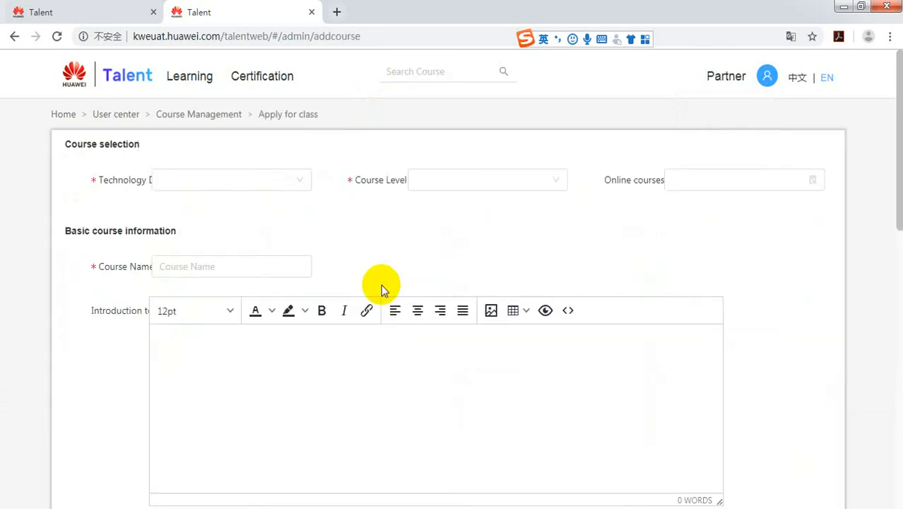
click(226, 179)
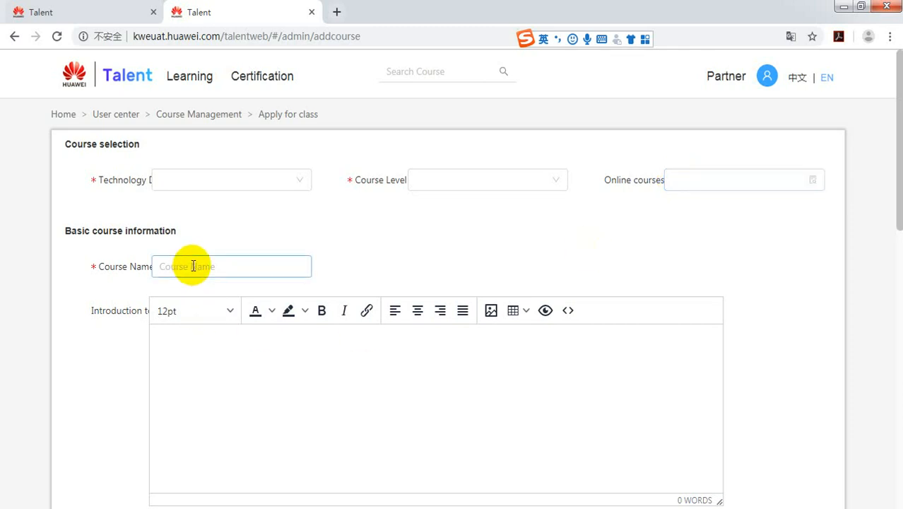
scroll(down, 3)
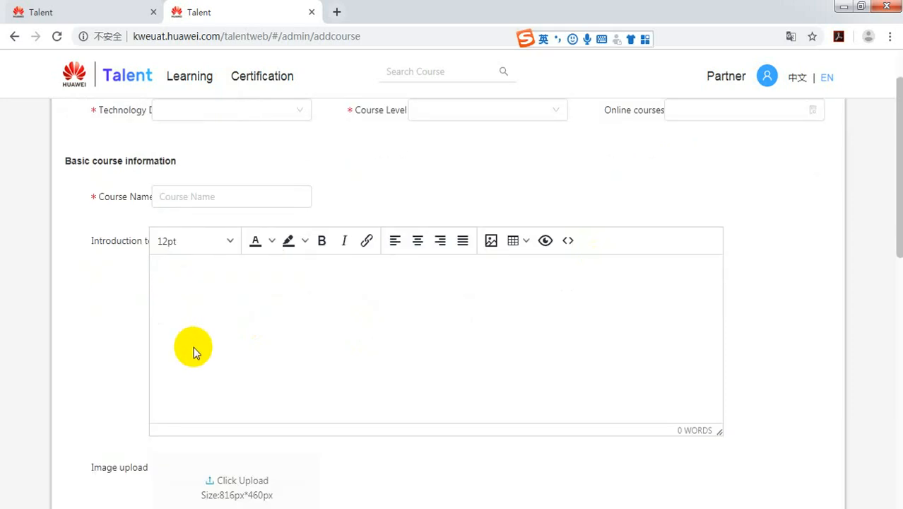
scroll(down, 3)
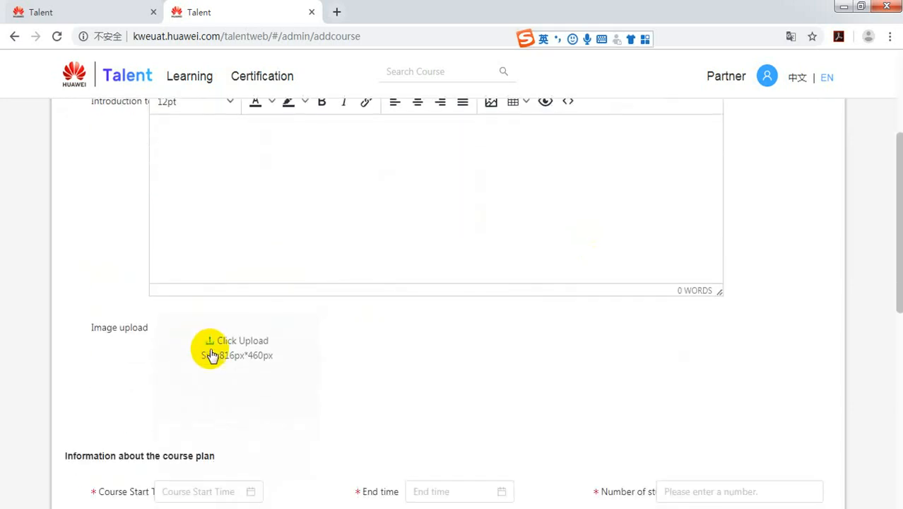
mouse_move(278, 369)
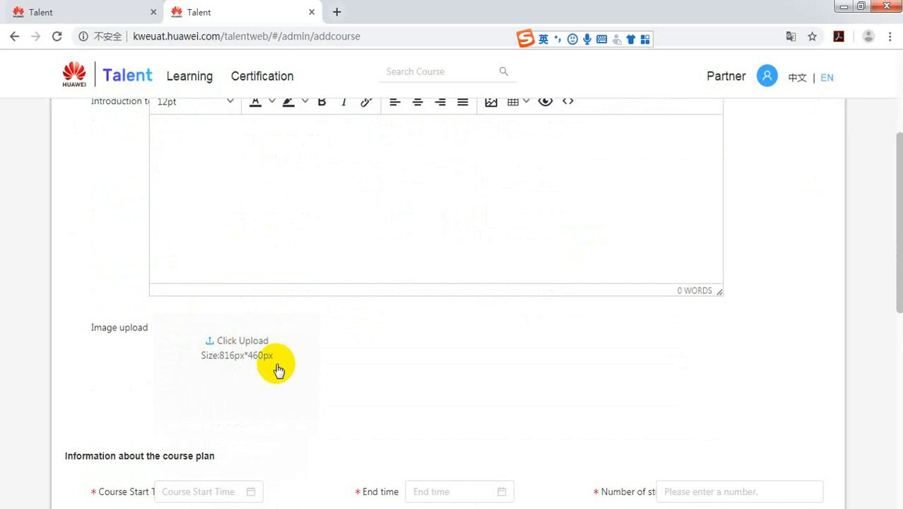
scroll(down, 3)
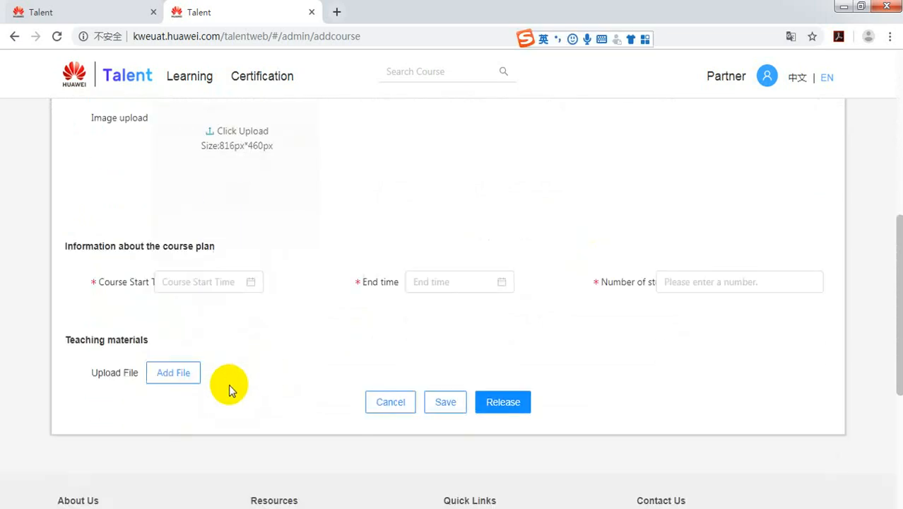
click(198, 281)
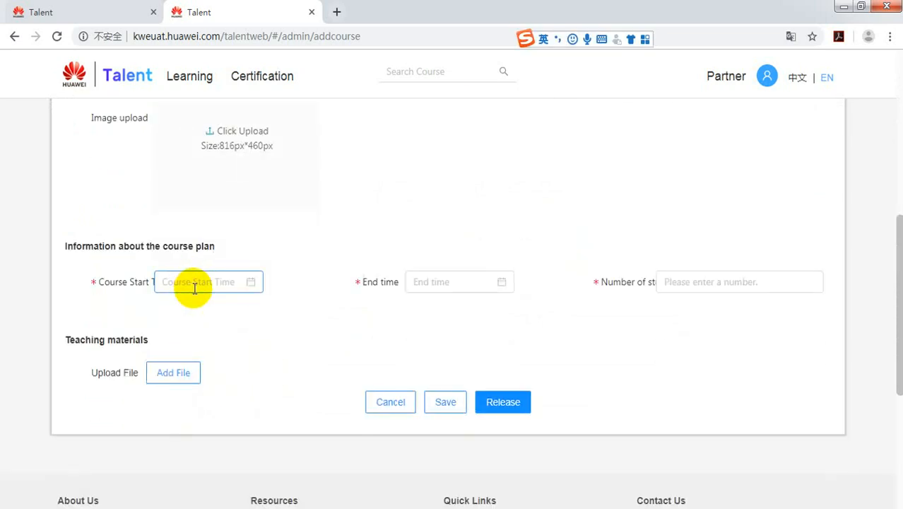
mouse_move(613, 281)
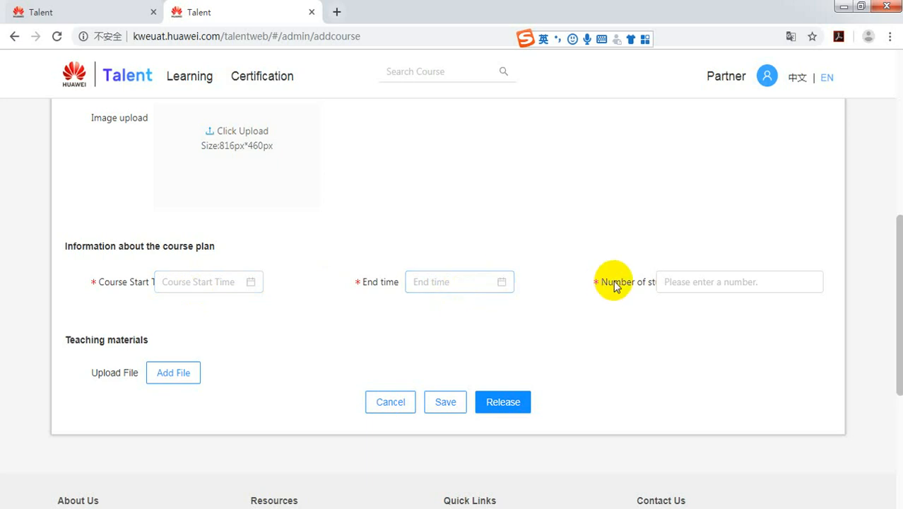
mouse_move(219, 402)
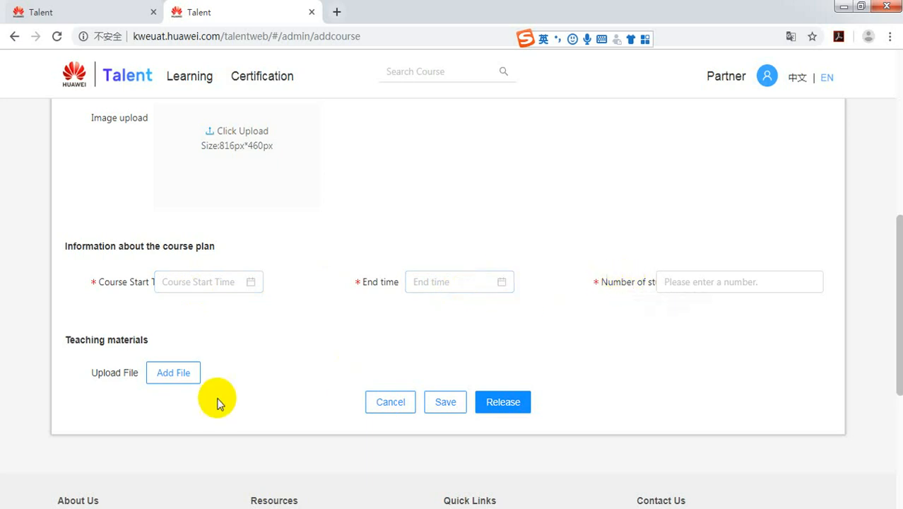
scroll(down, 3)
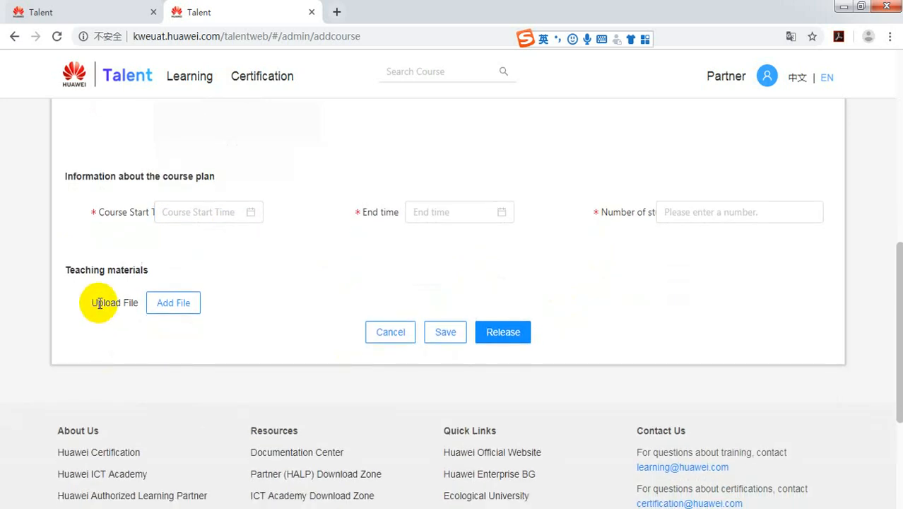
mouse_move(145, 274)
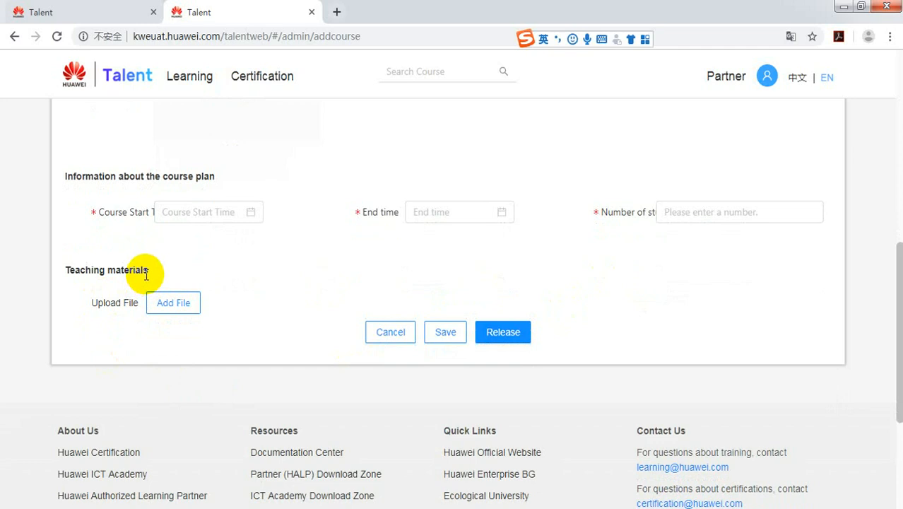
mouse_move(191, 353)
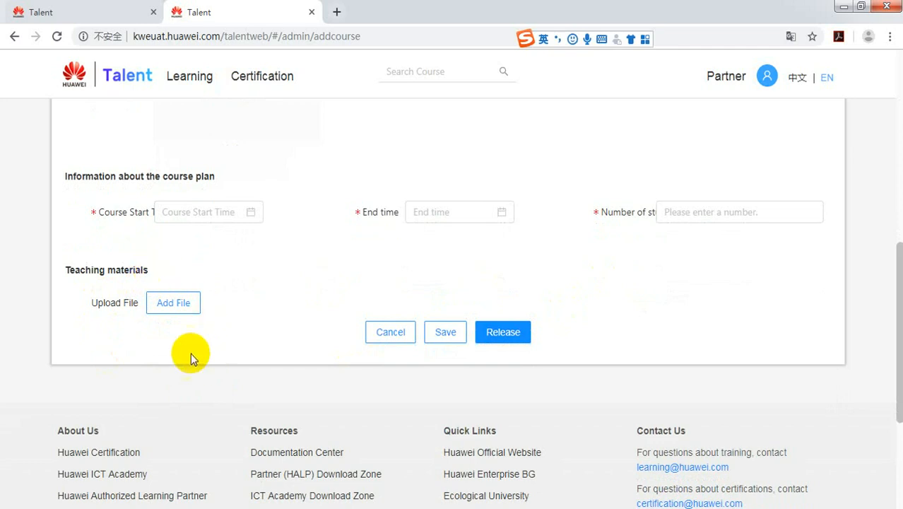
mouse_move(503, 332)
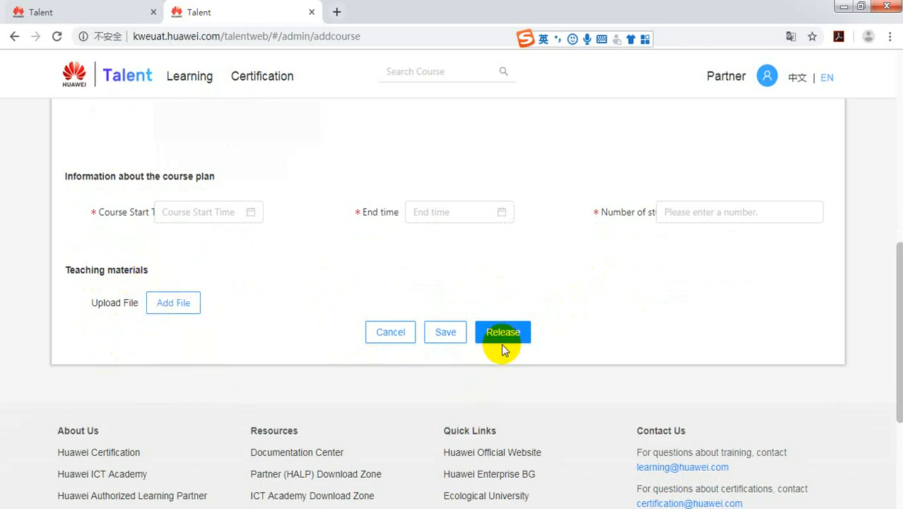